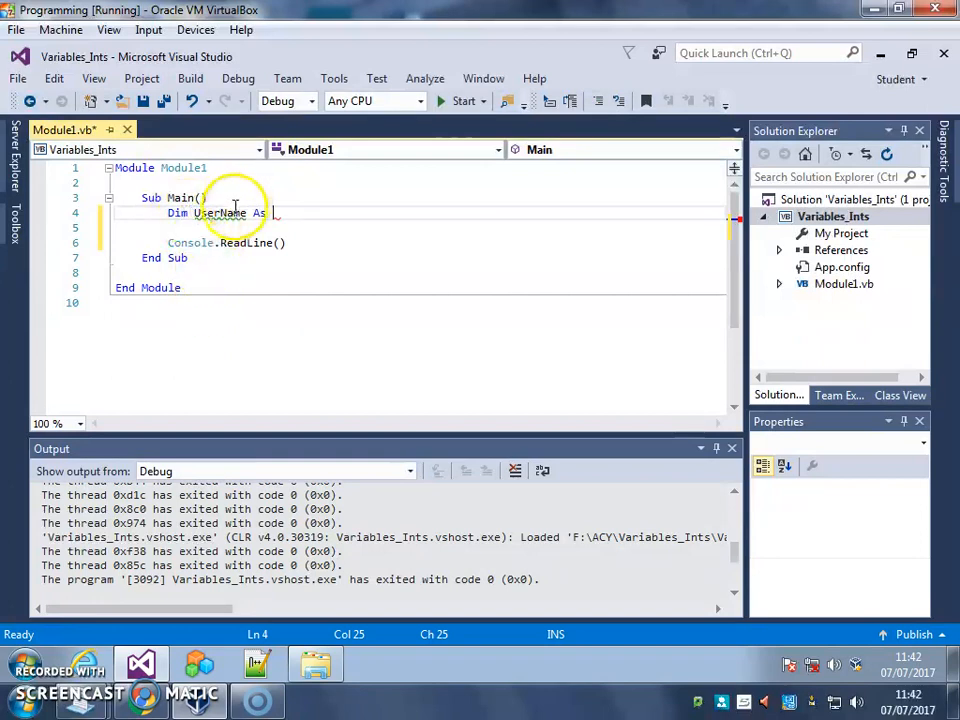
mouse_move(436, 232)
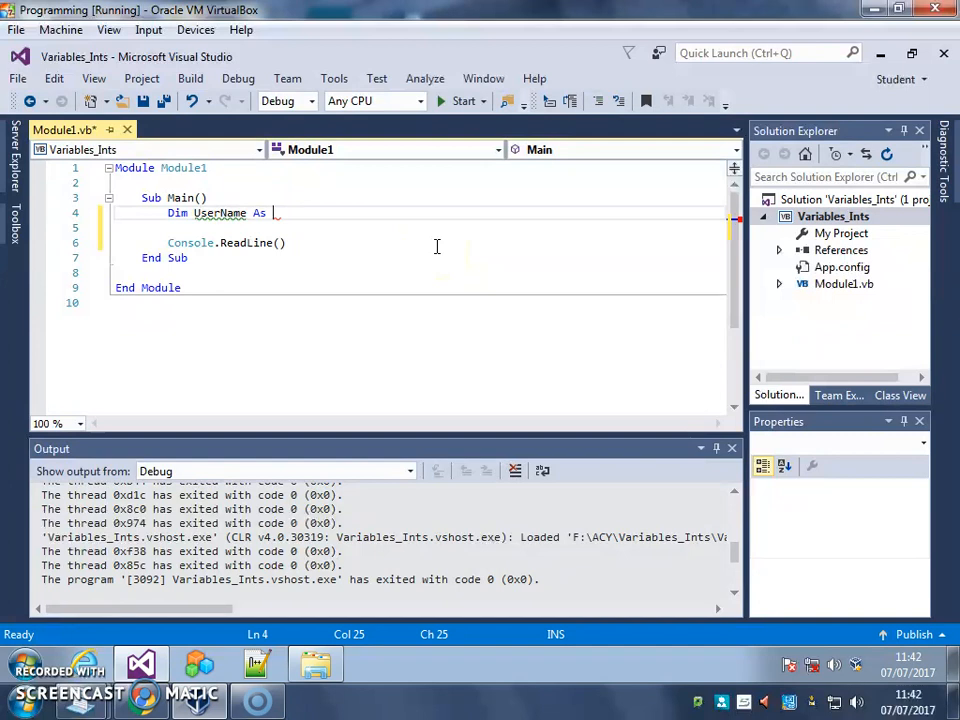
Complete 'Dim UserName As String' in Sub Main and start a new line below it
text(String)
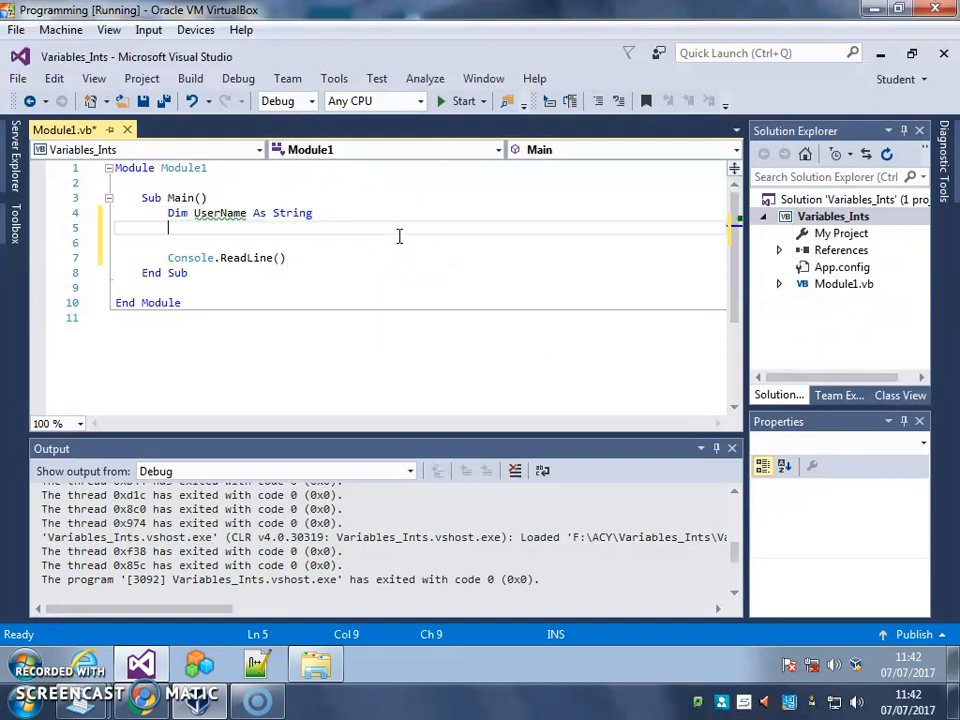
key(enter)
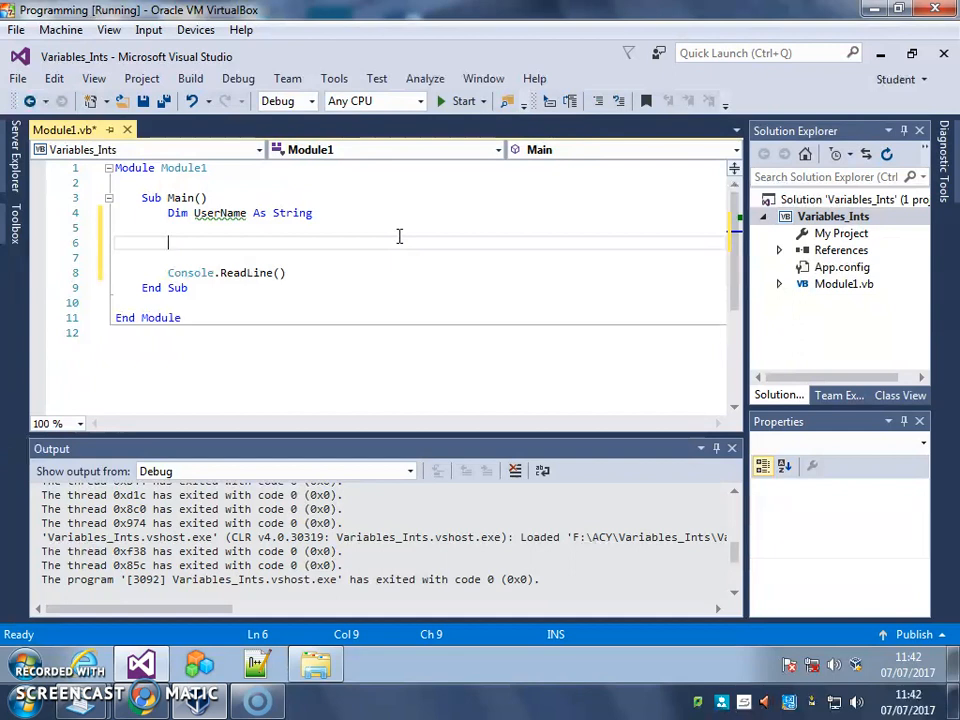
Assign "Dave" to UserName on its own line
text(Us)
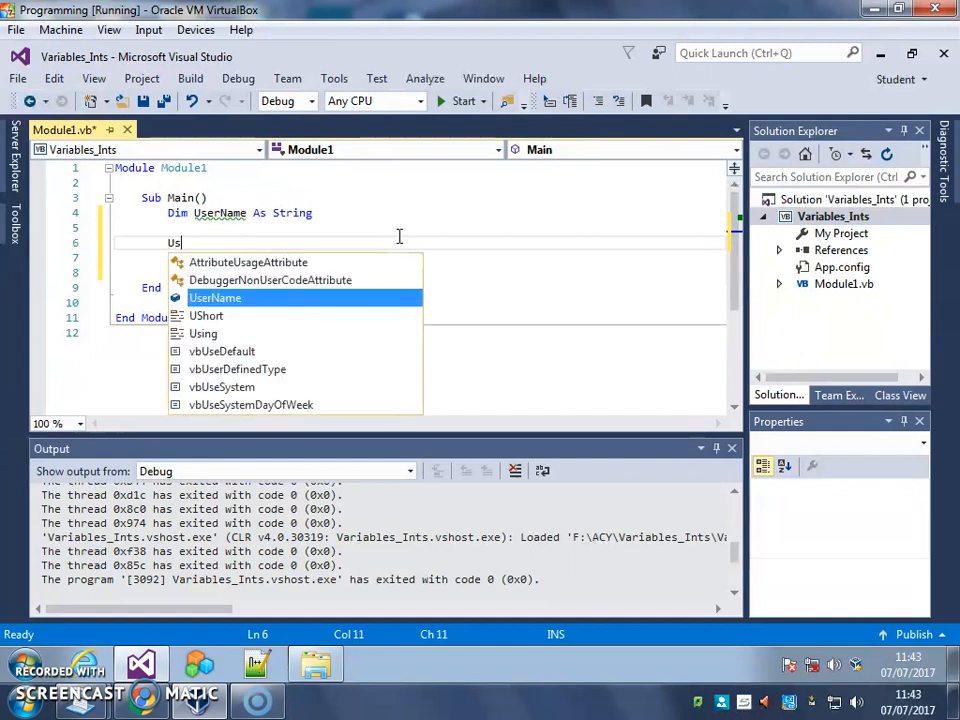
text(ername =)
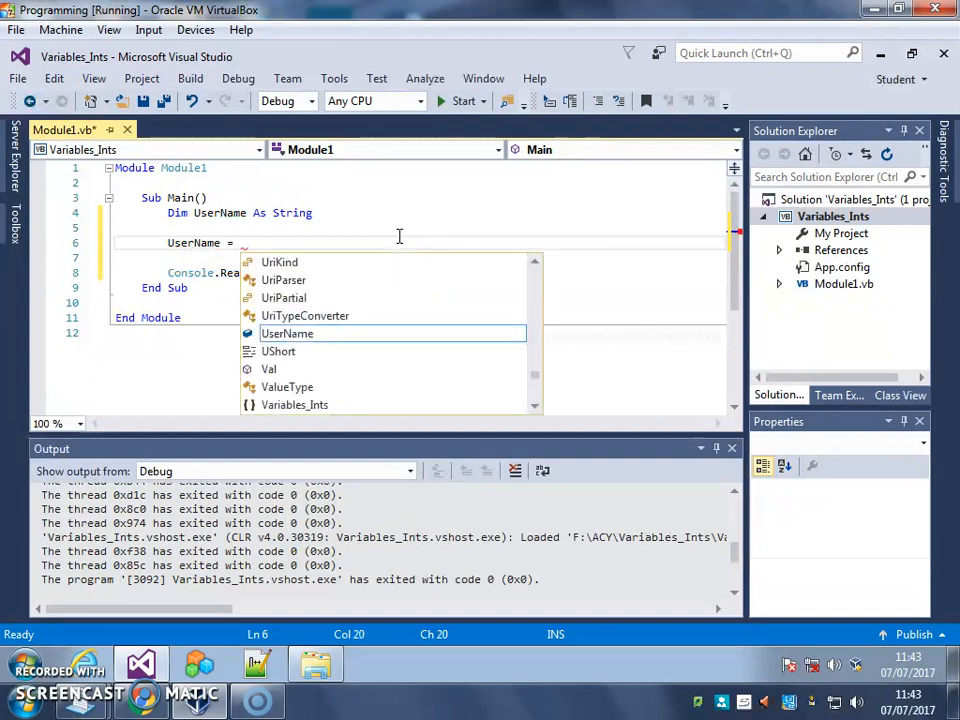
text("Dave)
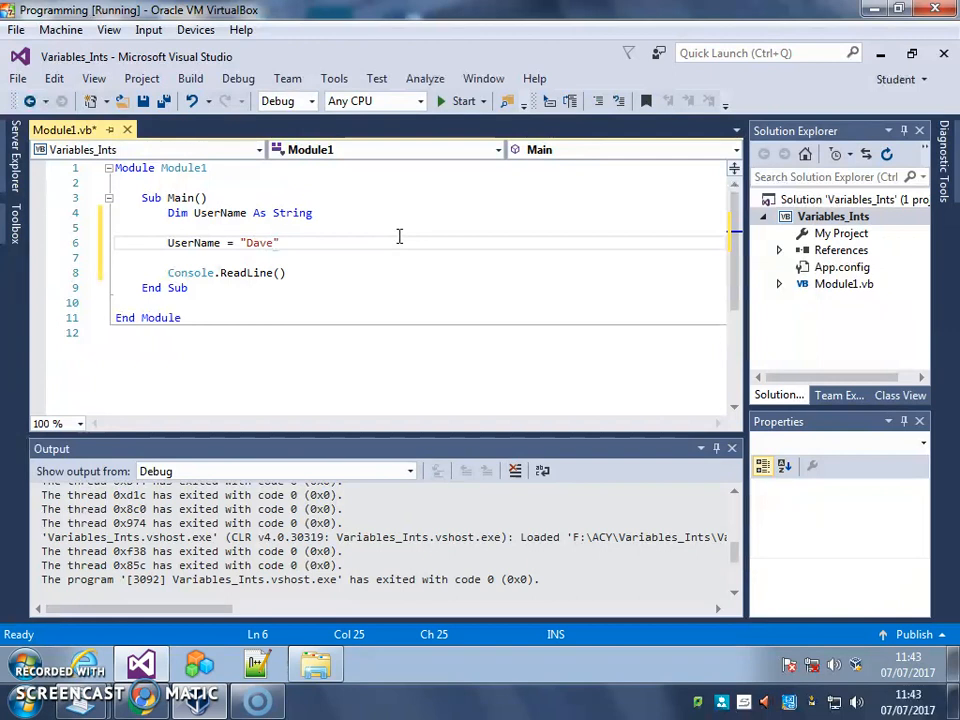
key(enter)
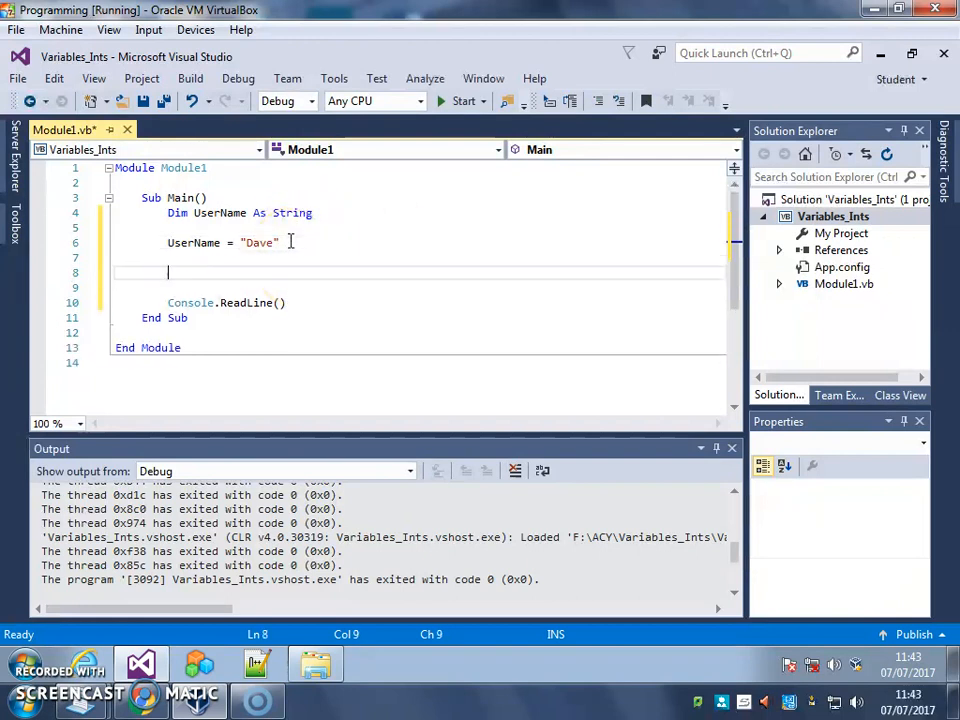
Write Console.WriteLine("Hello " & UserName) to print the greeting
text(c)
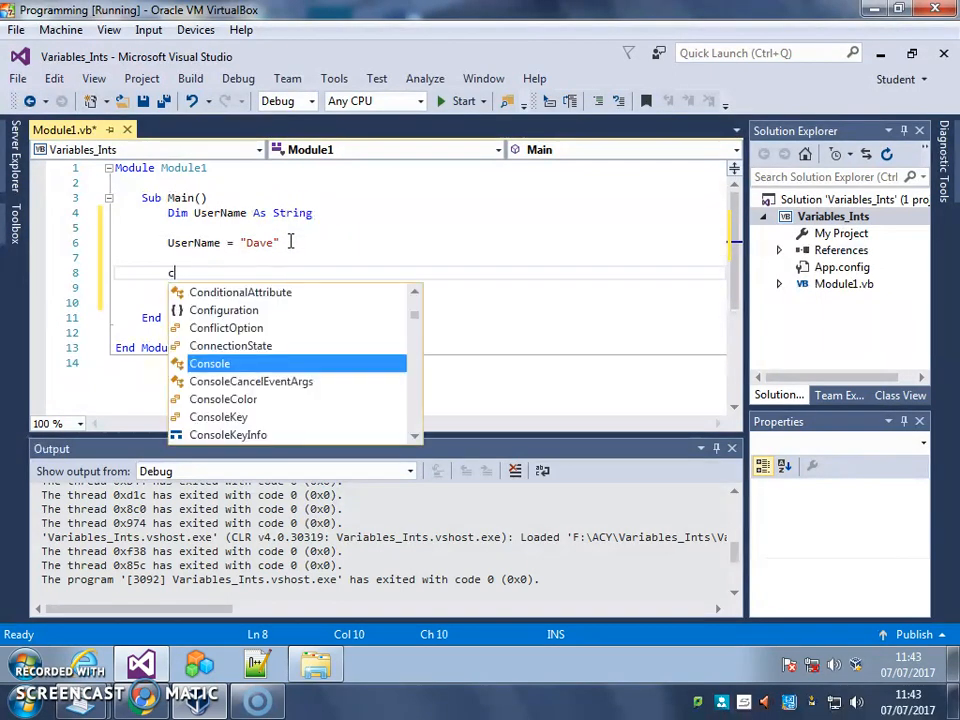
text(onsole.write)
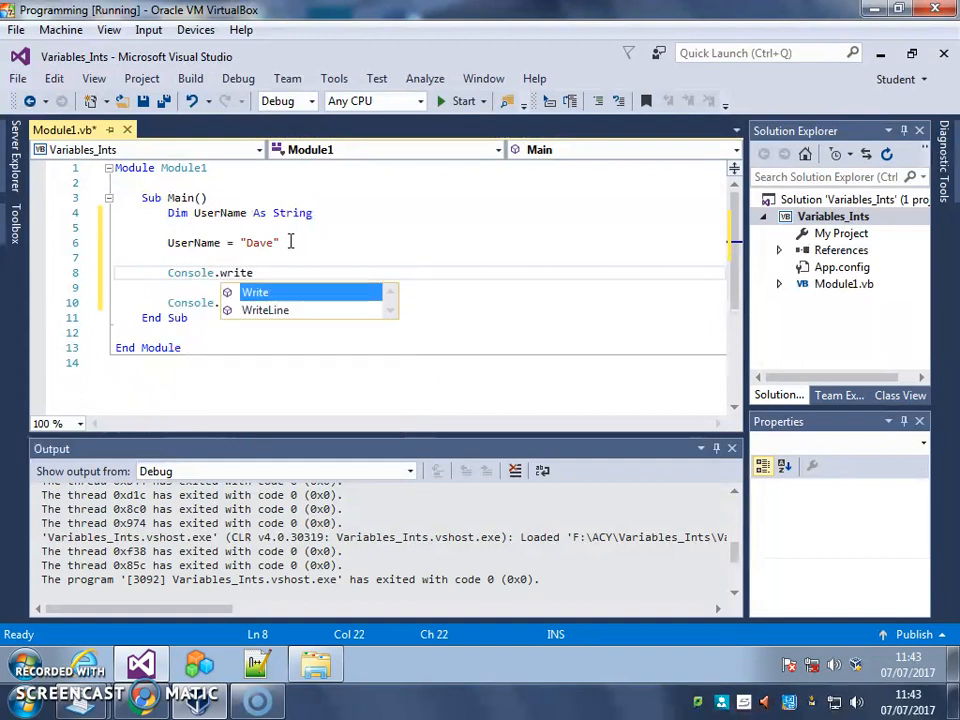
text(line)
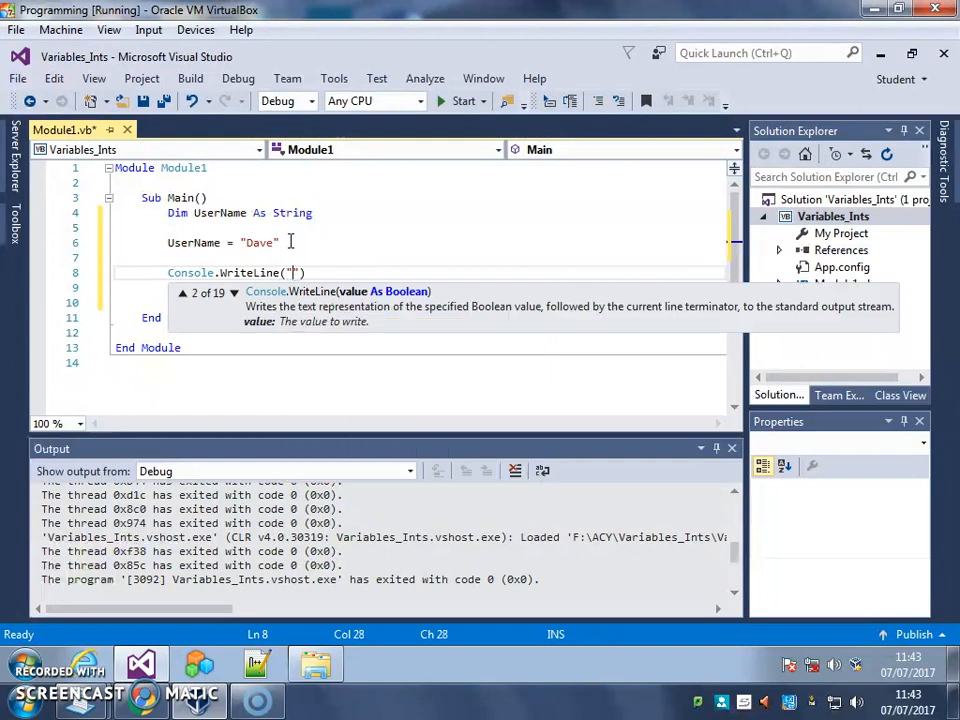
text(Hello)
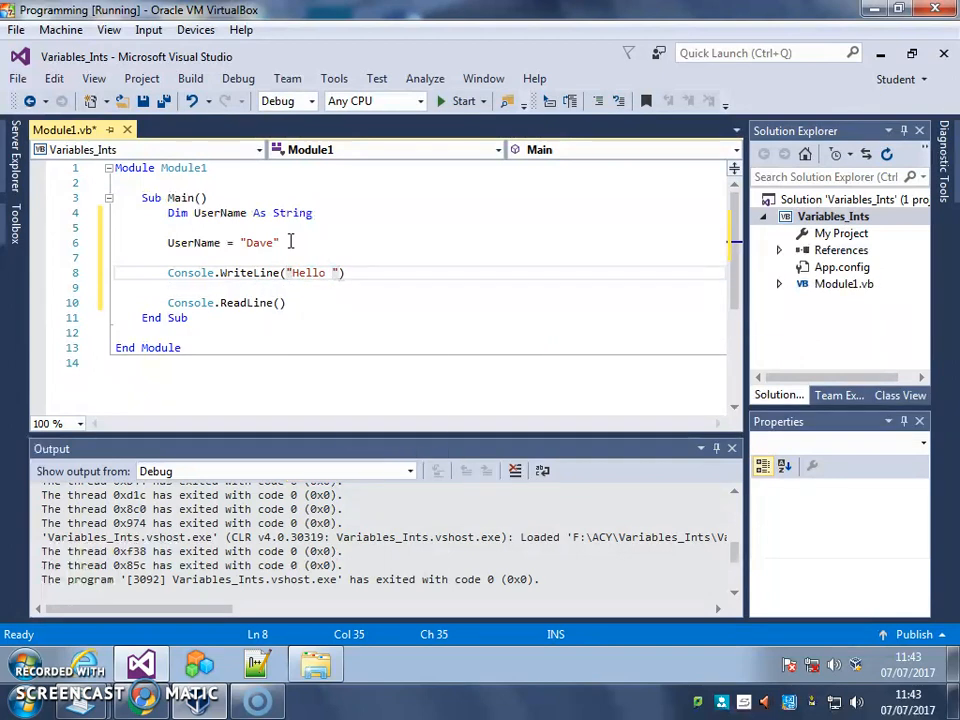
text(&)
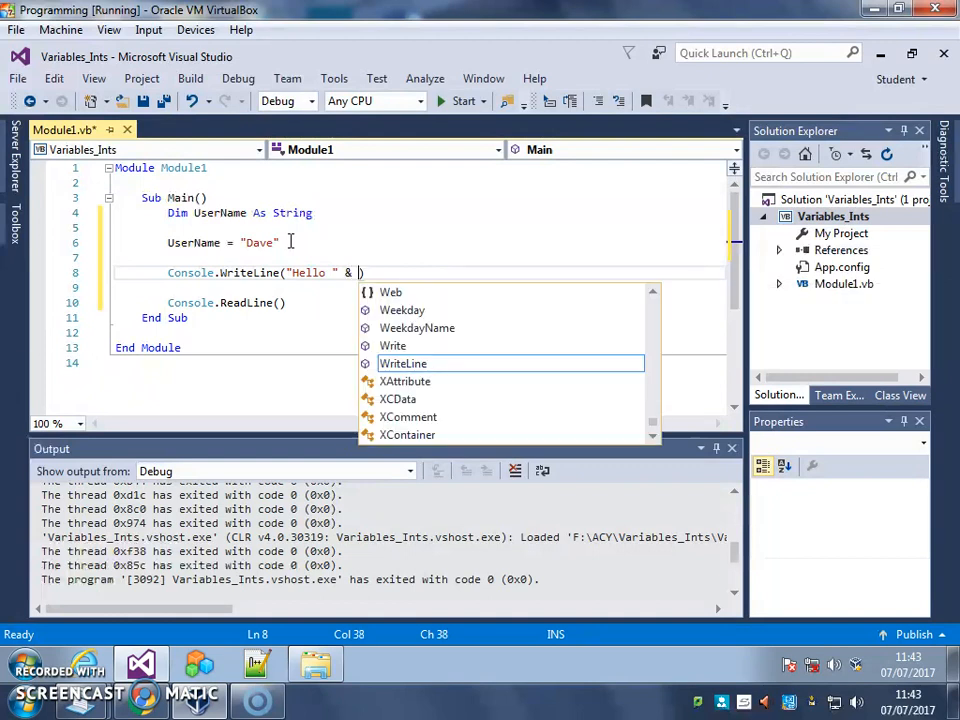
text(UserName)
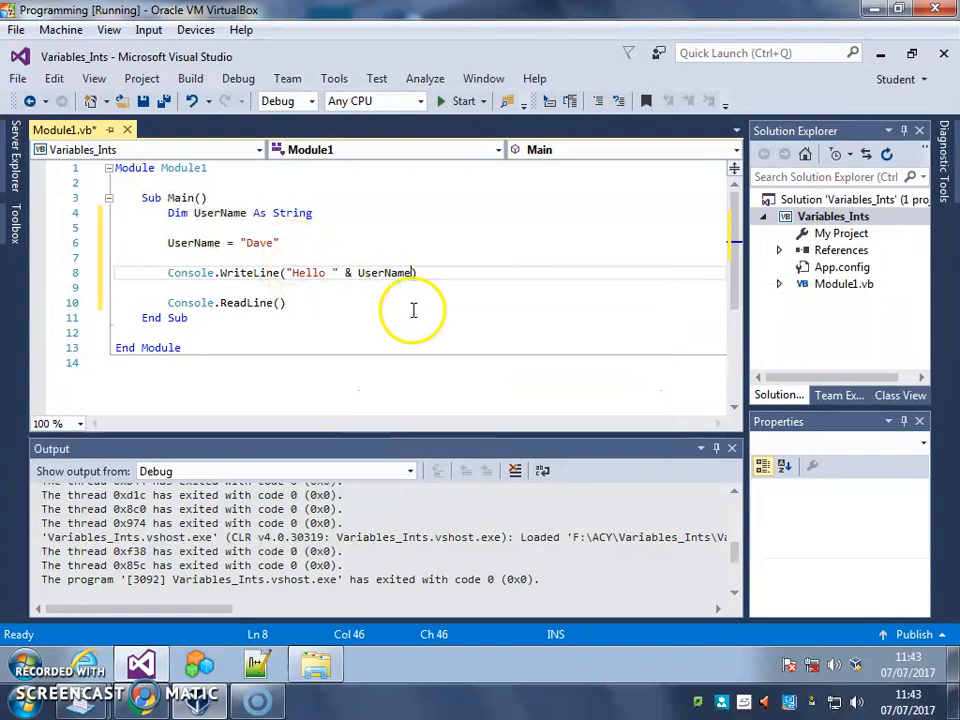
mouse_move(528, 328)
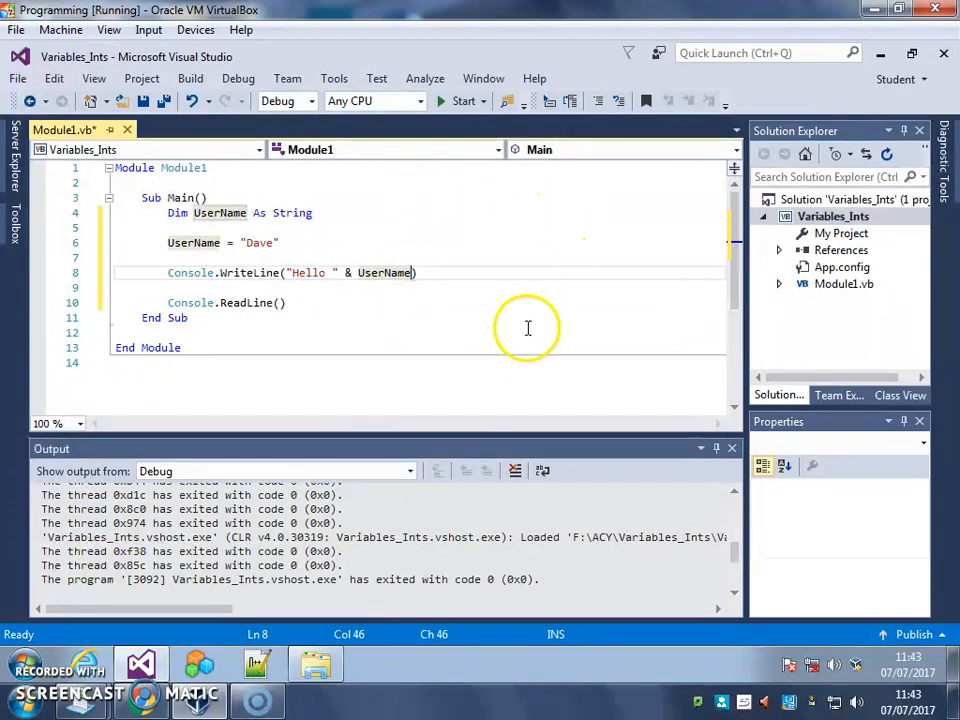
mouse_move(464, 100)
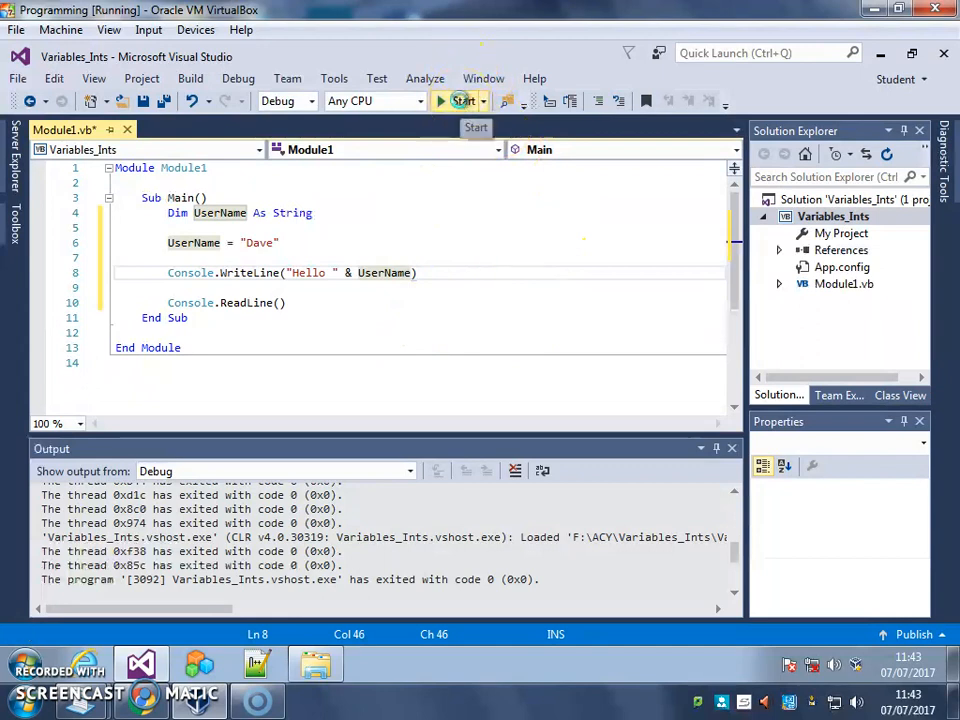
Build and run the program from the Start button, letting it exit with code 0
click(460, 100)
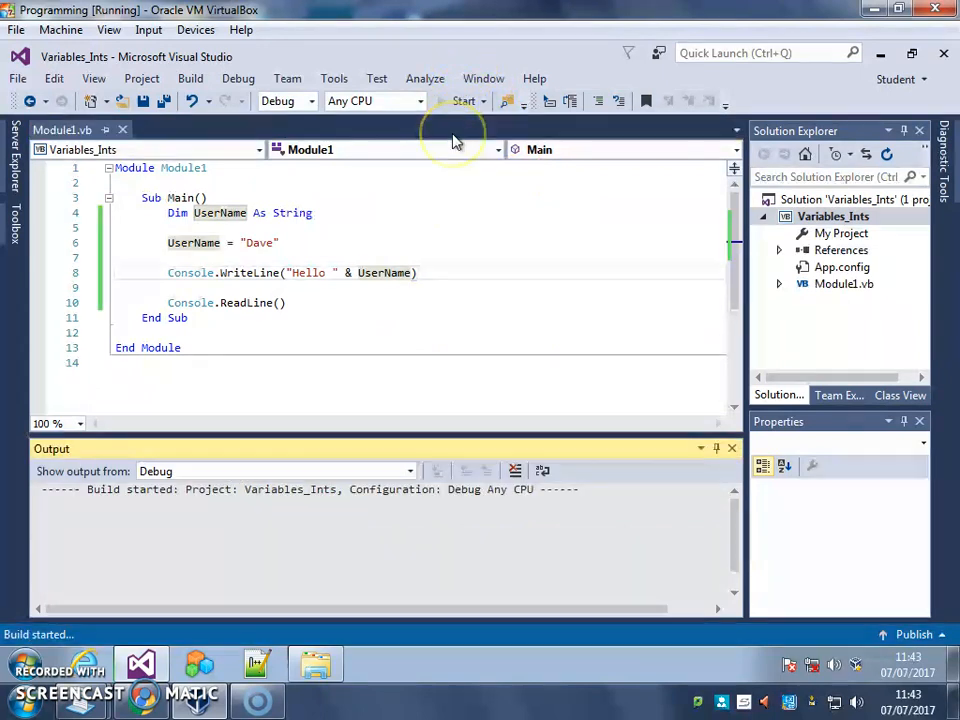
click(462, 100)
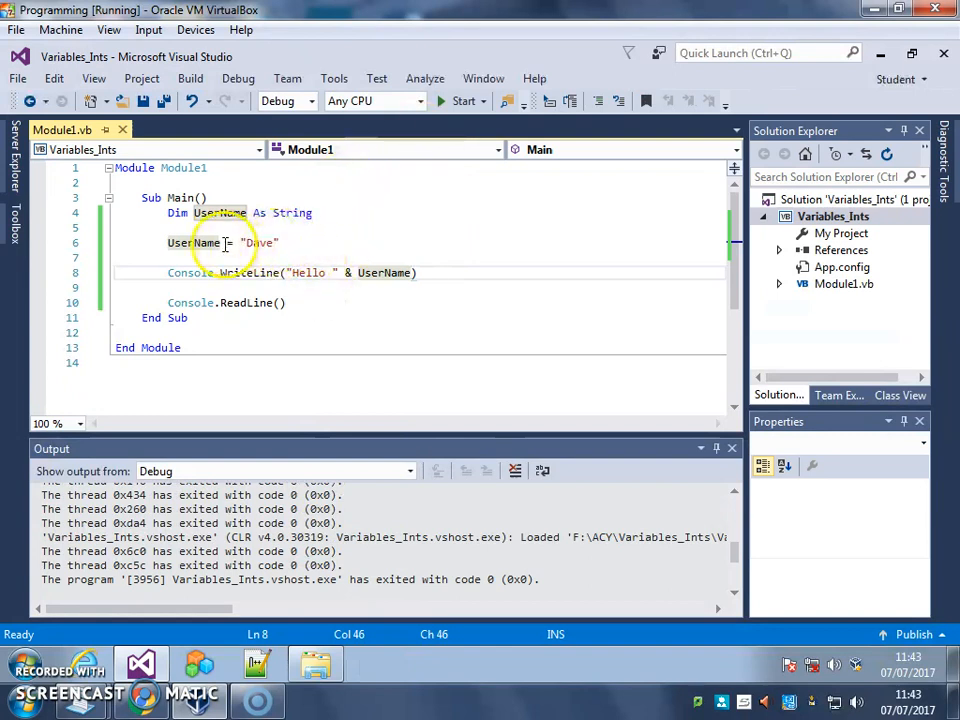
mouse_move(296, 212)
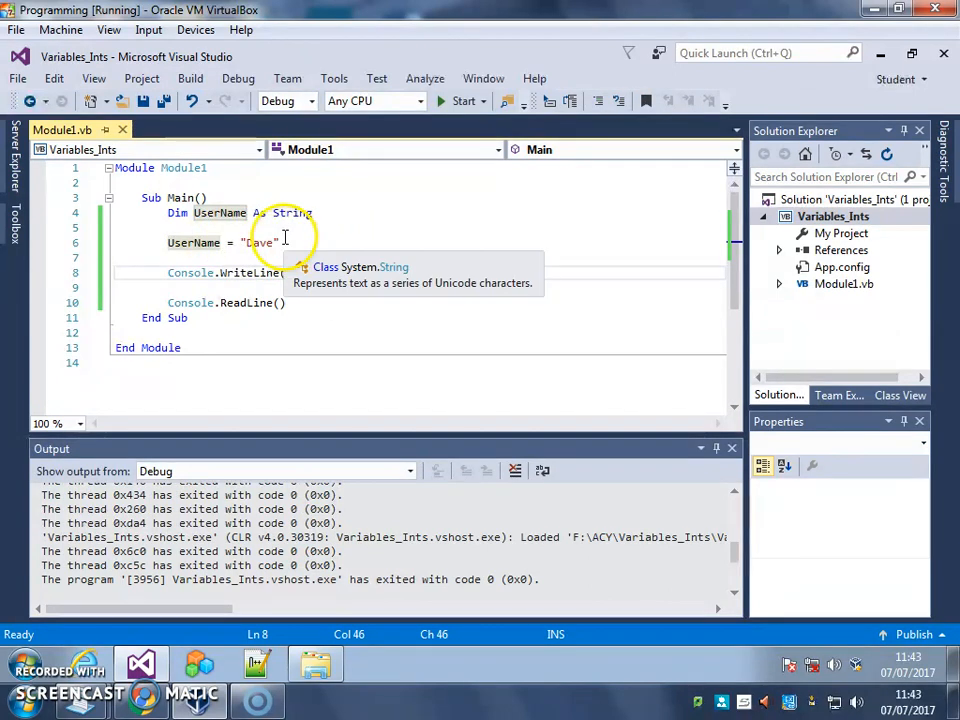
Finish the greeting line and delete the hard-coded "Dave" from the UserName assignment
text("Hello " & UserName))
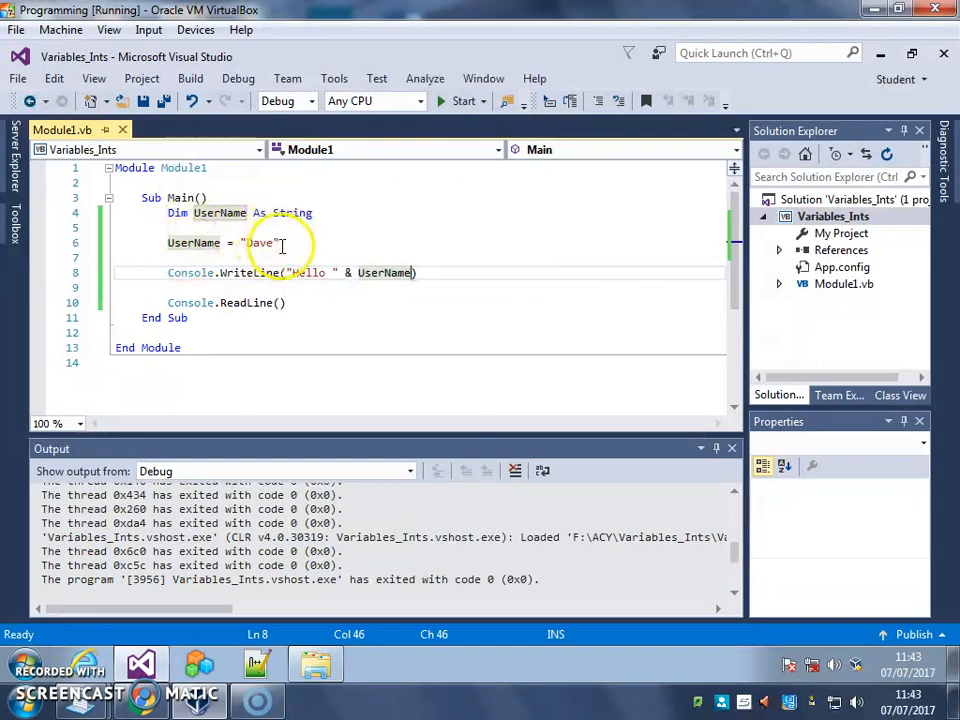
double_click(260, 242)
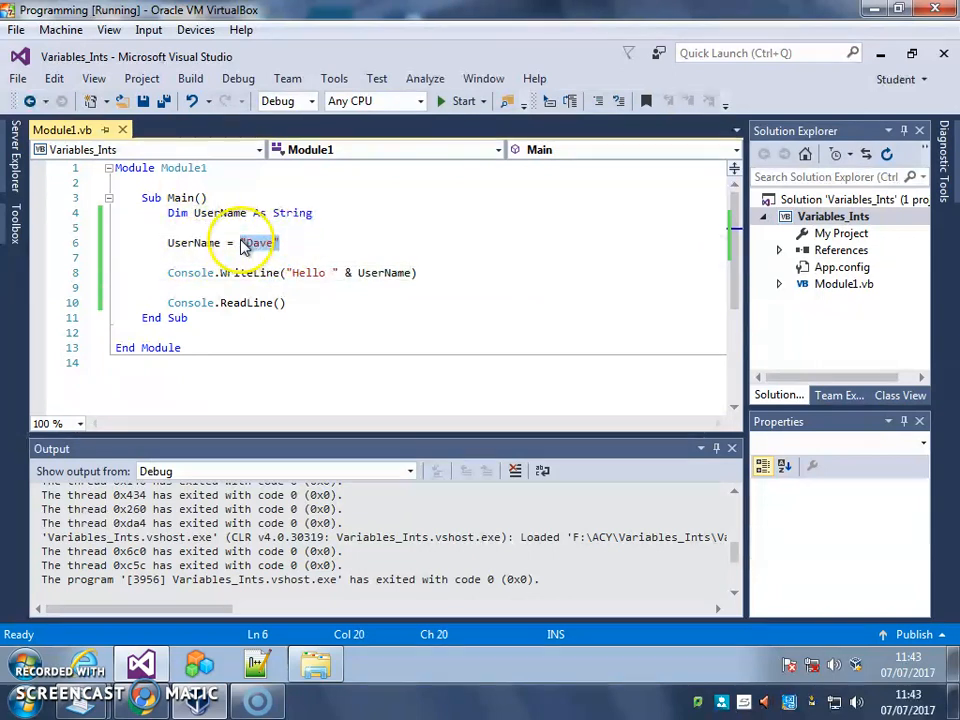
key(Delete)
text(Console.WriteLine("What's your nam)
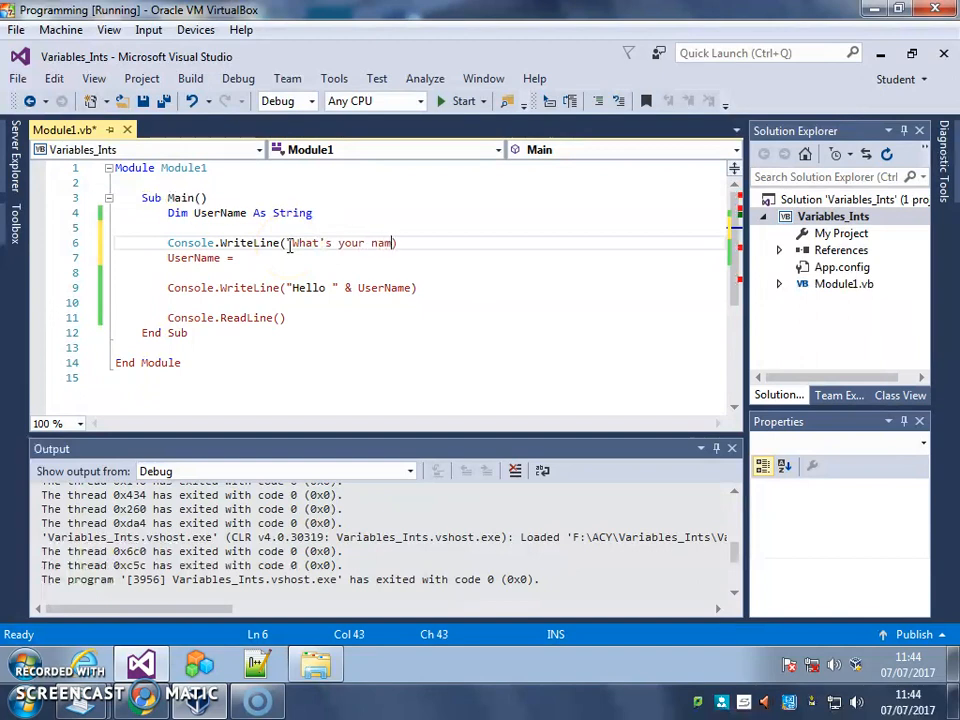
Finish the "What's your name?" prompt and set UserName = Console.ReadLine()
text(e?")
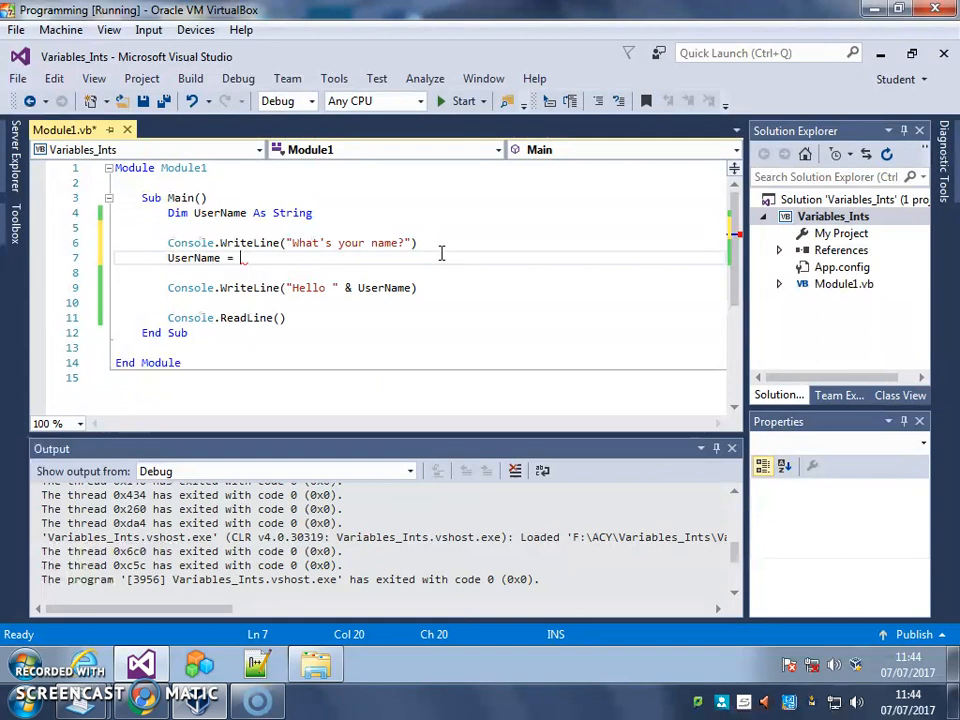
text(Console.Readline)
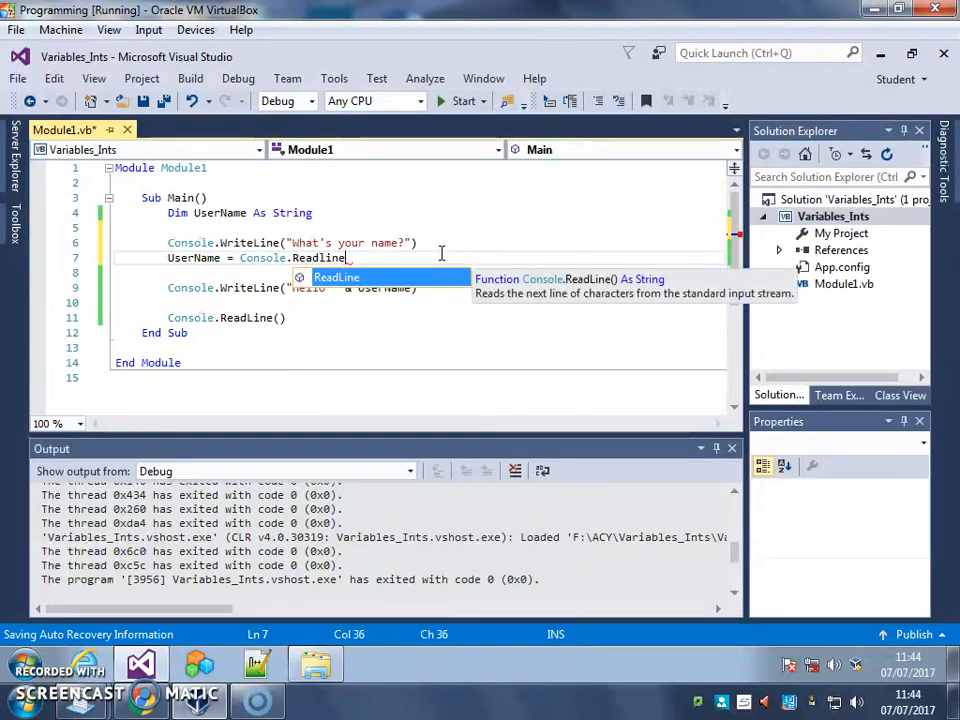
text(())
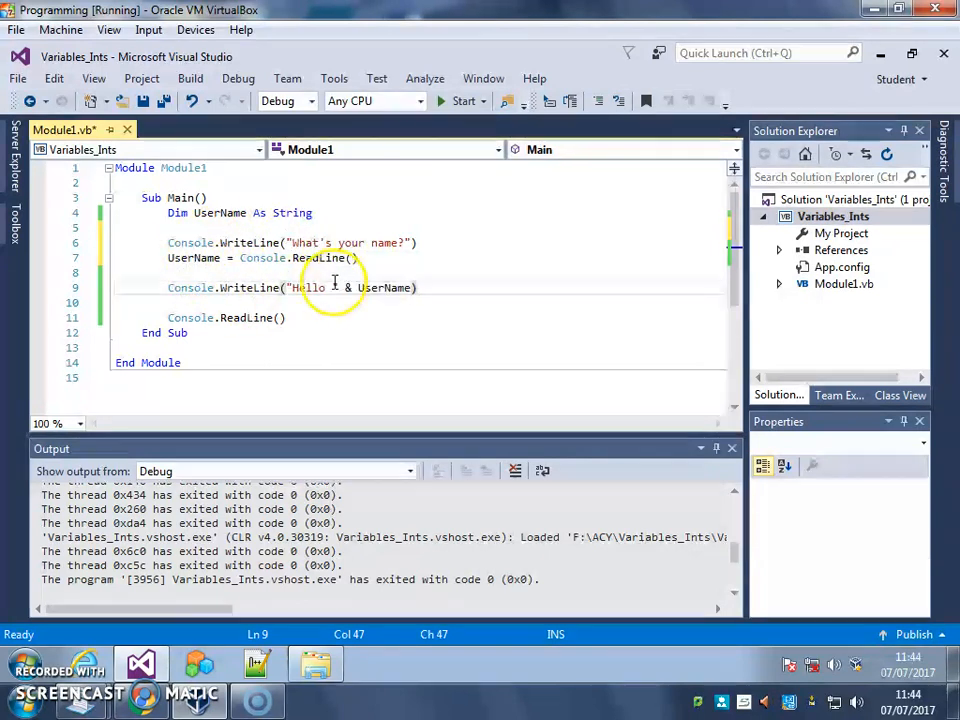
mouse_move(380, 288)
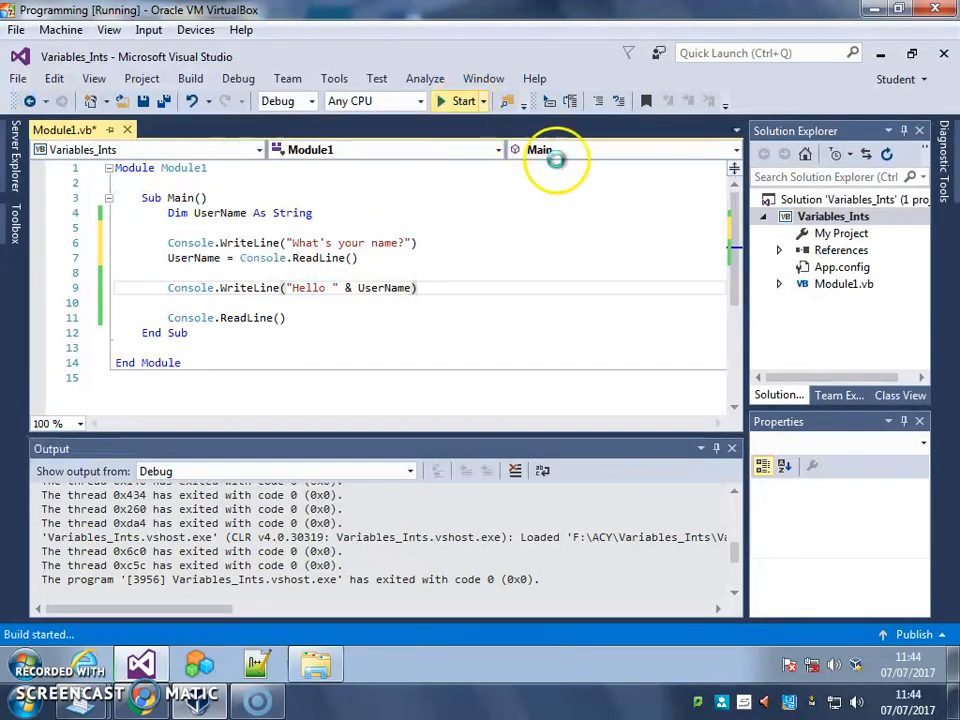
Run the program twice, entering the name John to confirm it greets the entered name
click(460, 100)
text(Mr Colley)
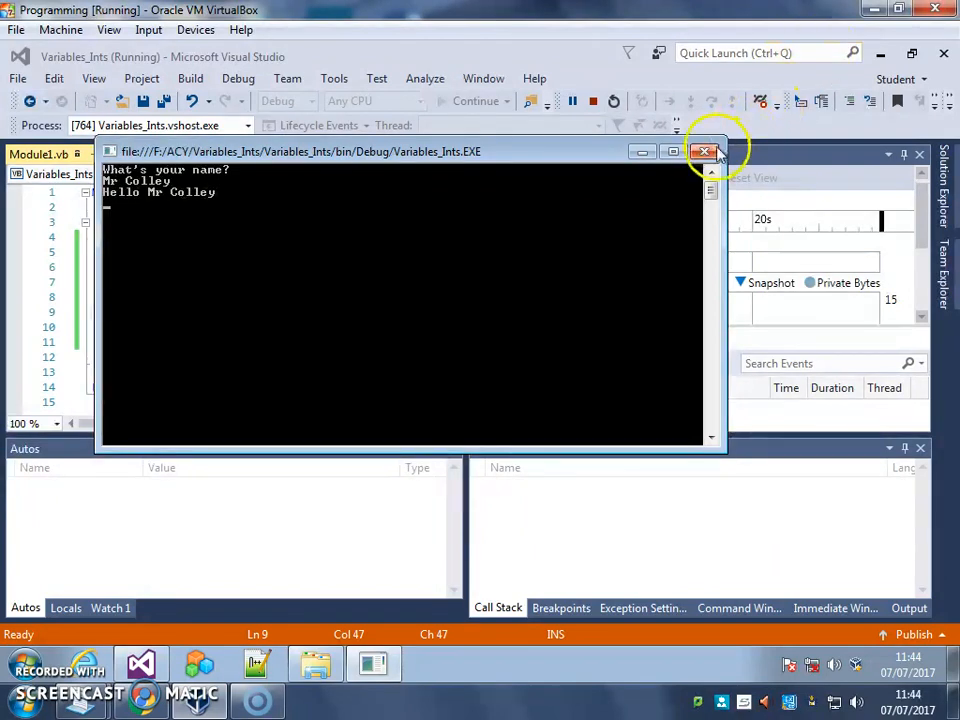
click(704, 152)
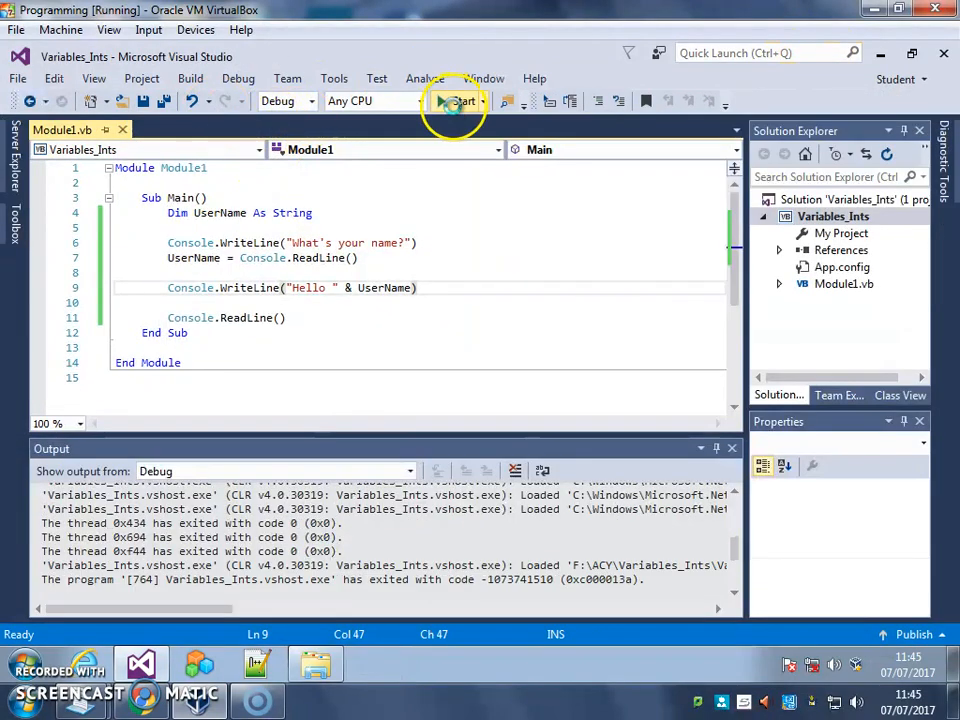
click(456, 100)
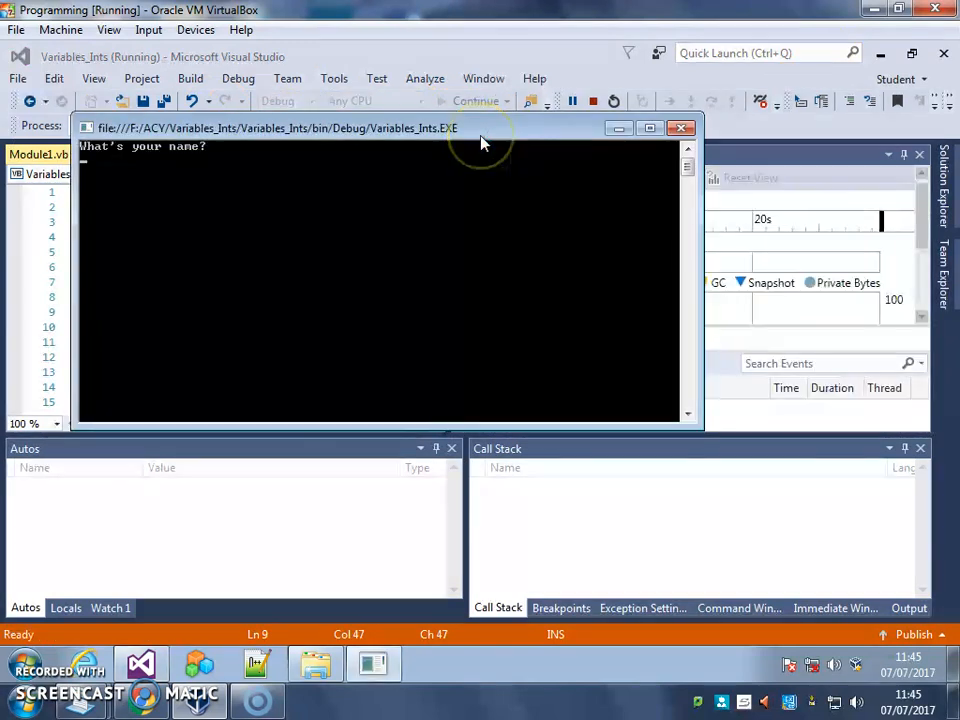
text(John)
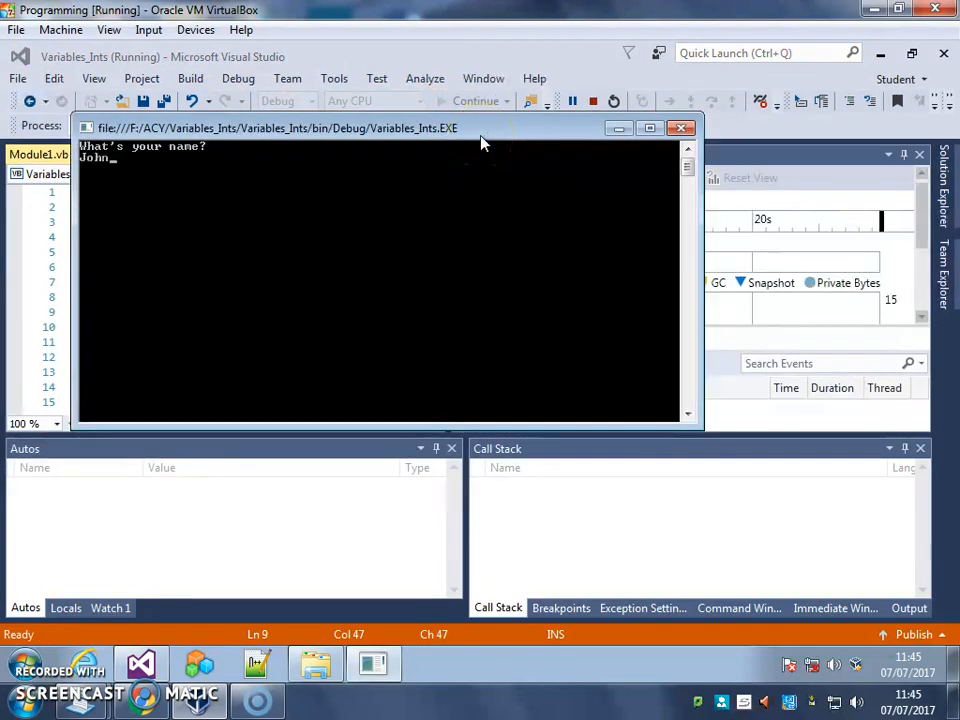
key(enter)
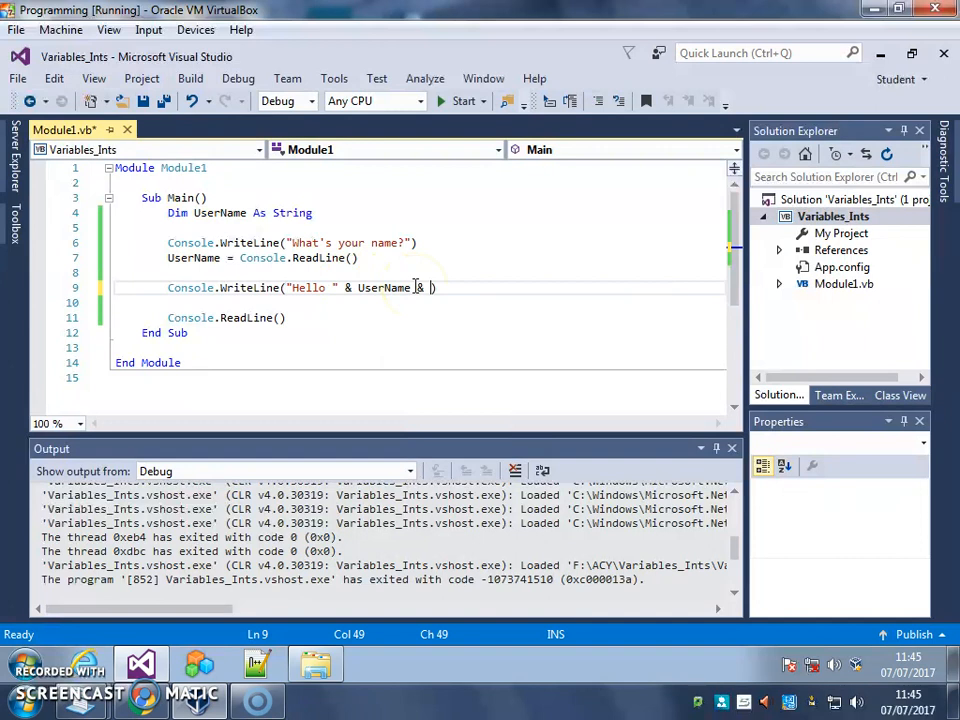
Append & " that's a lovely name!" after UserName in the greeting line
text("that's)
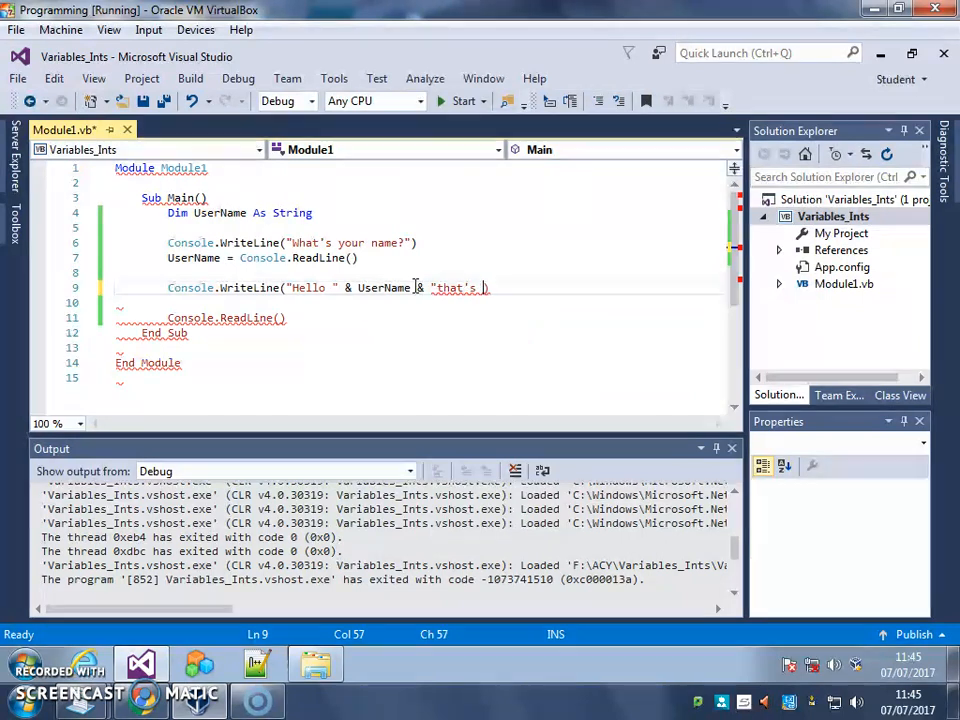
text(a lovely name!)
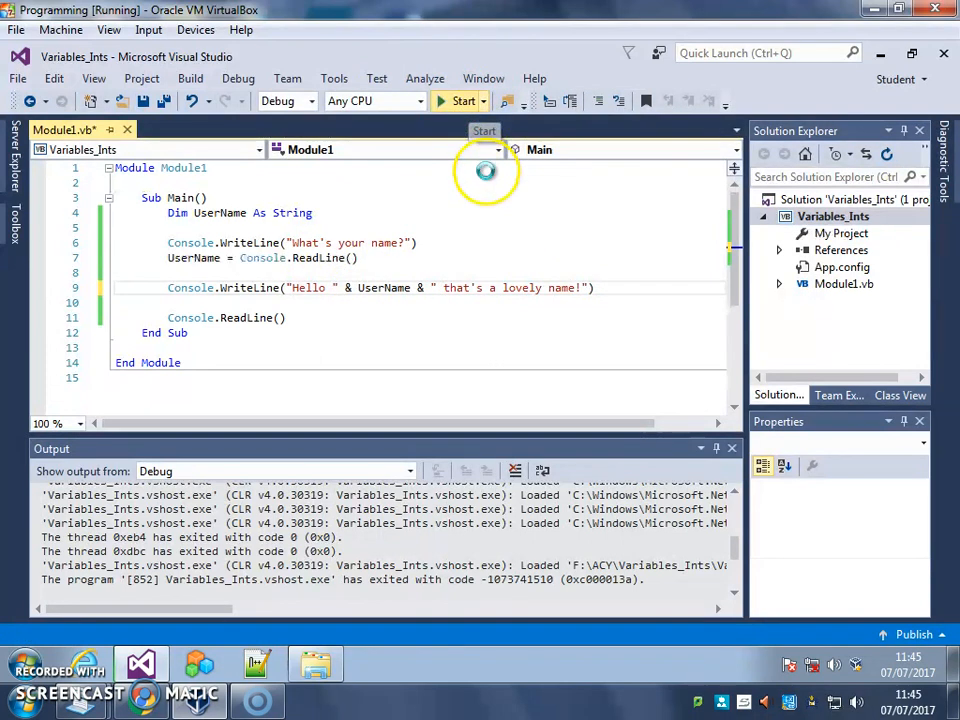
click(464, 100)
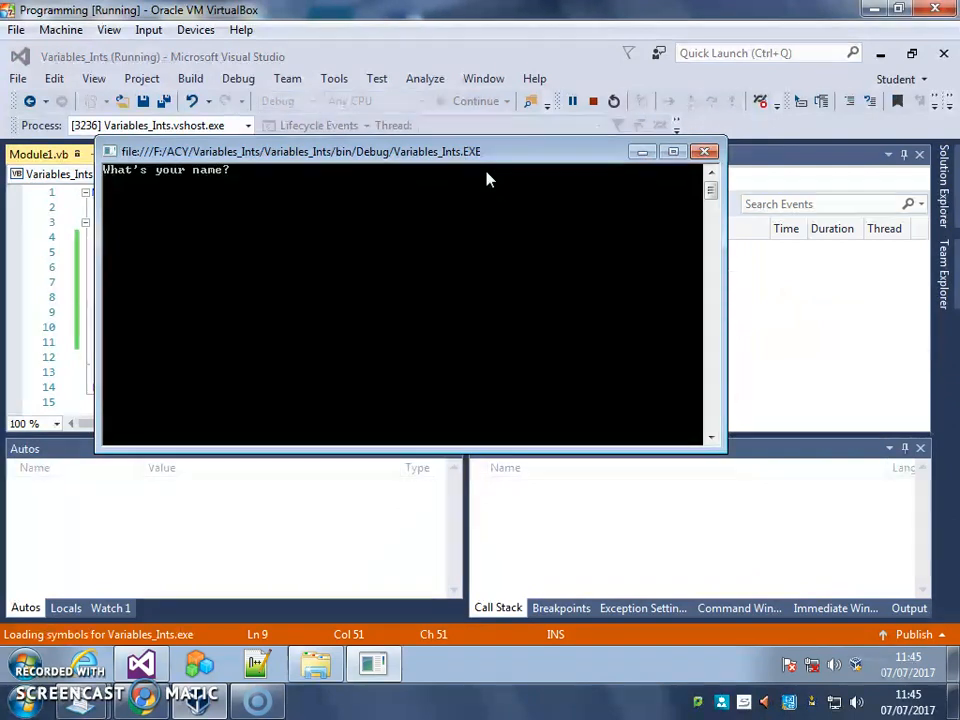
text(Dave)
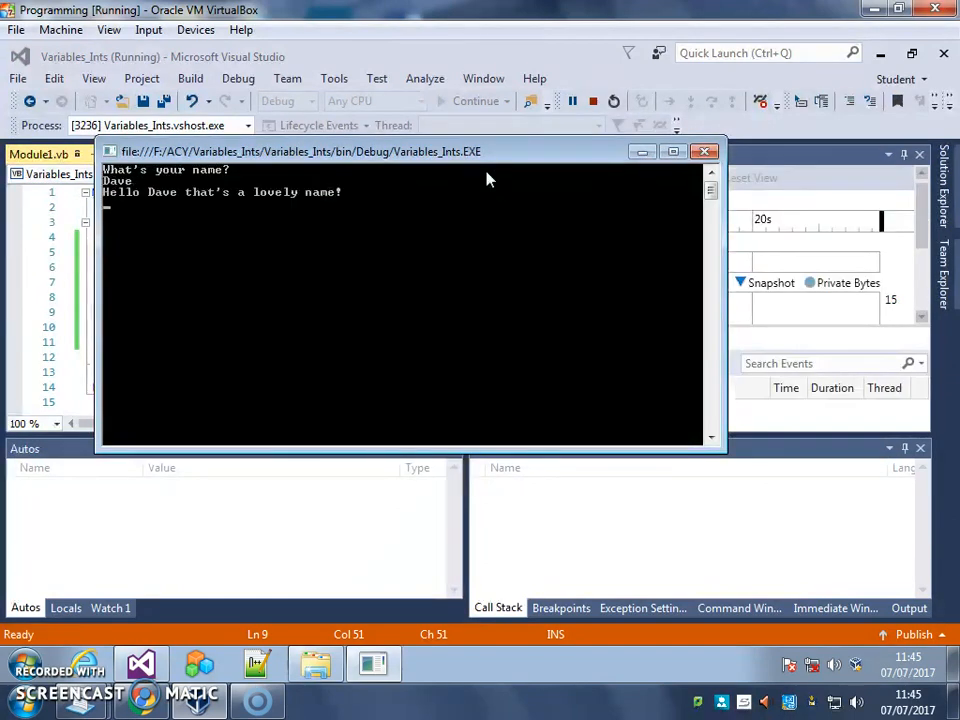
mouse_move(168, 204)
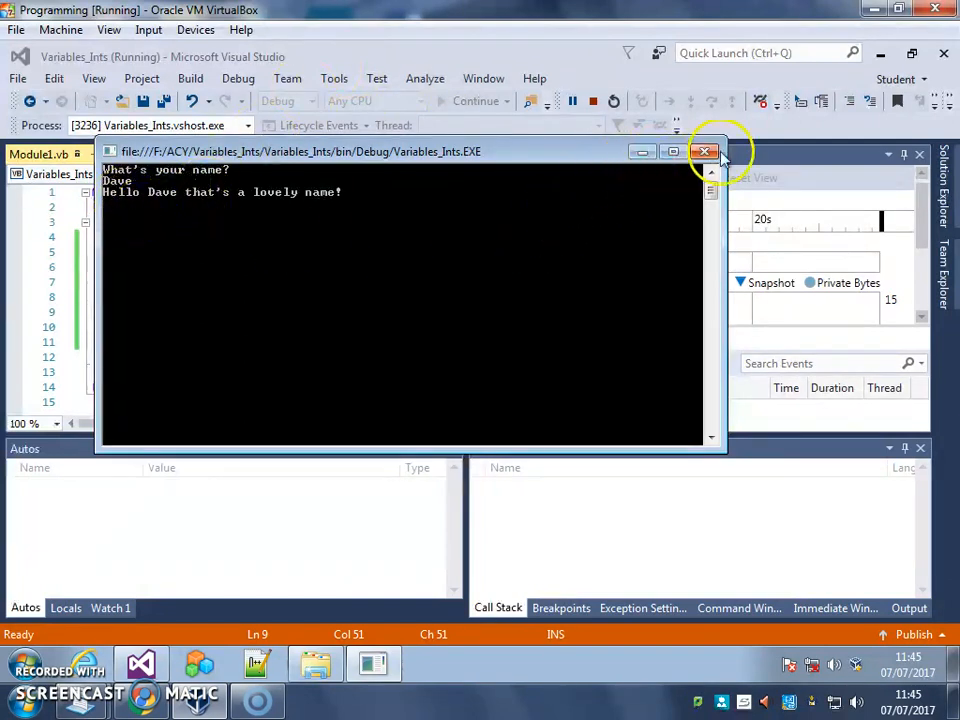
click(704, 152)
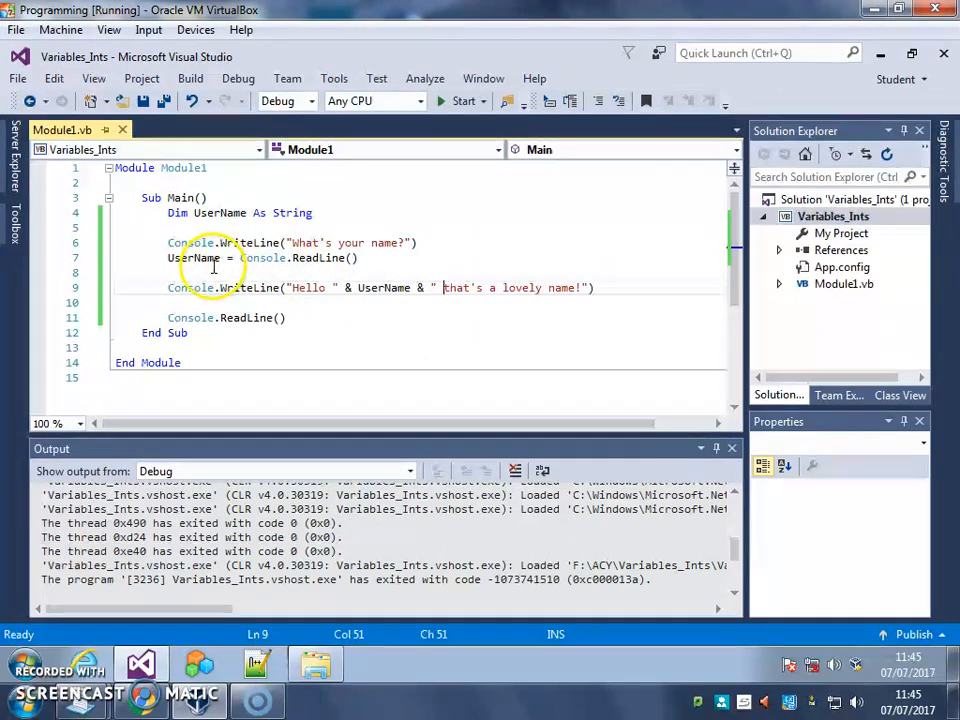